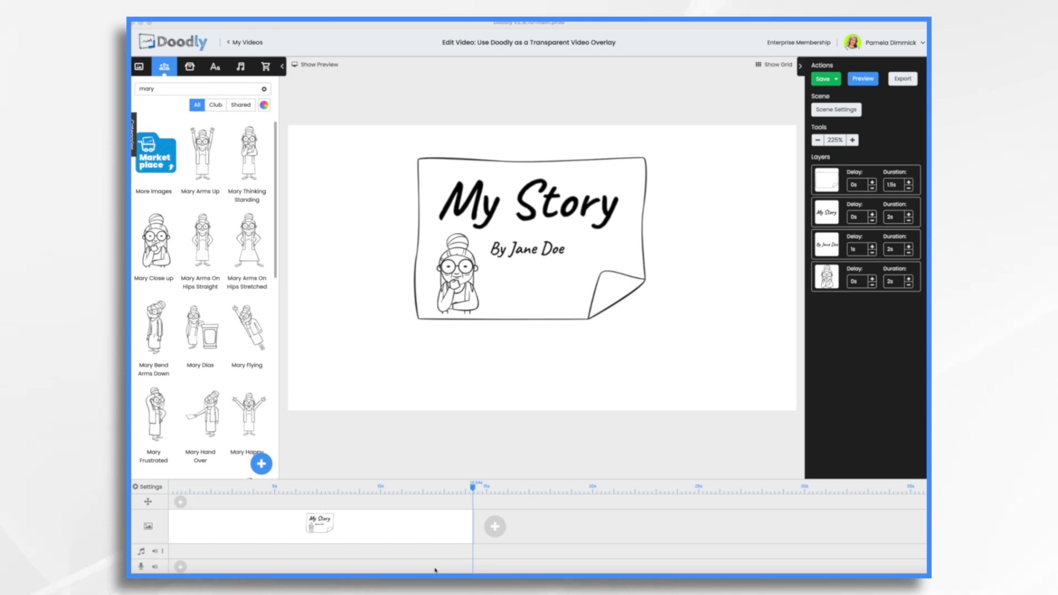
# Set the Doodly video background to a custom bright green, #10EA10, in Settings.
pyautogui.click(822, 78)
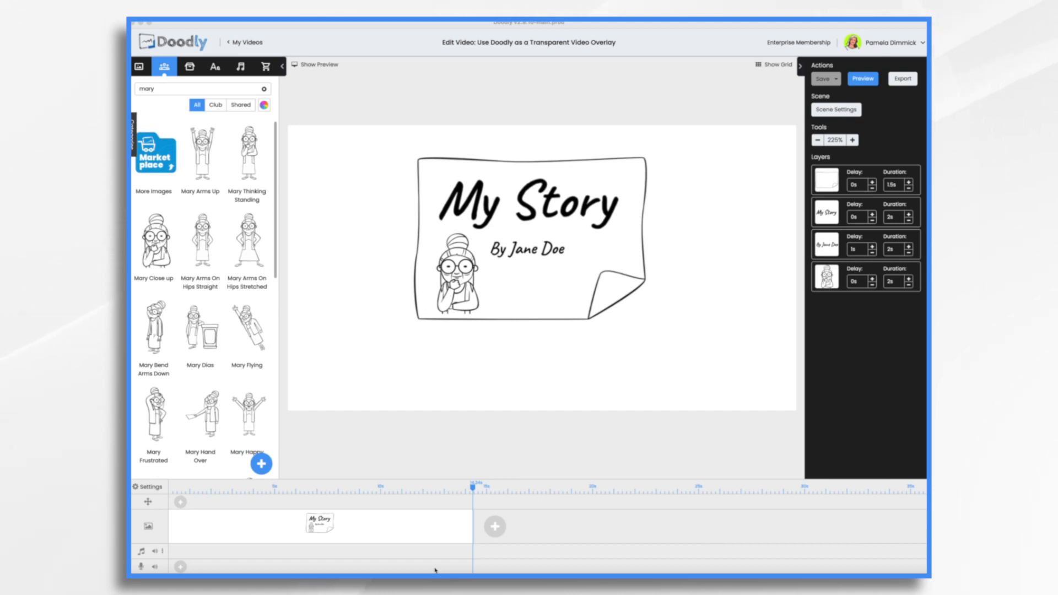
pyautogui.moveTo(409, 346)
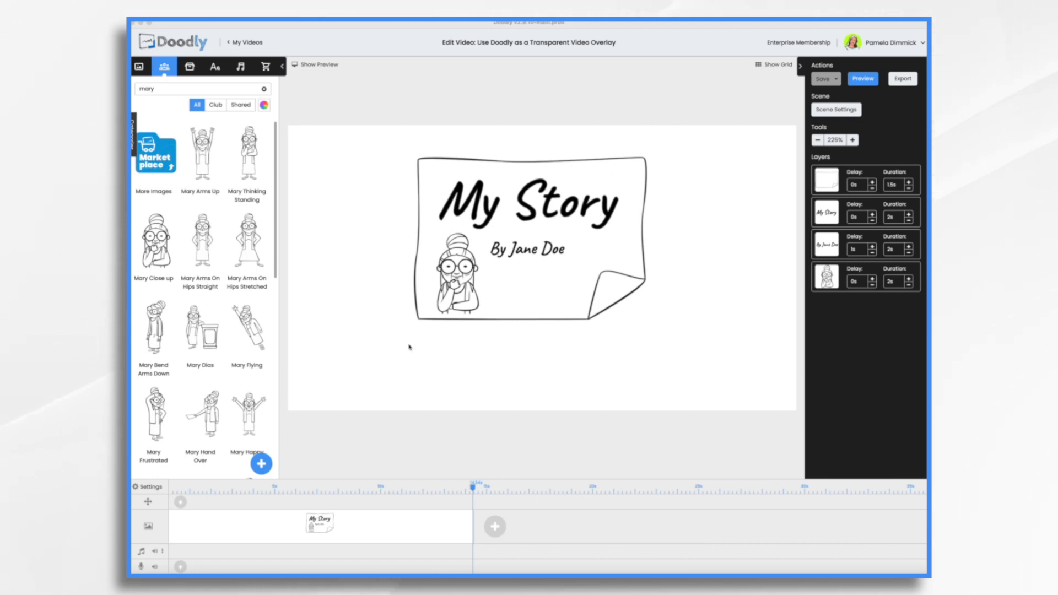
pyautogui.moveTo(430, 230)
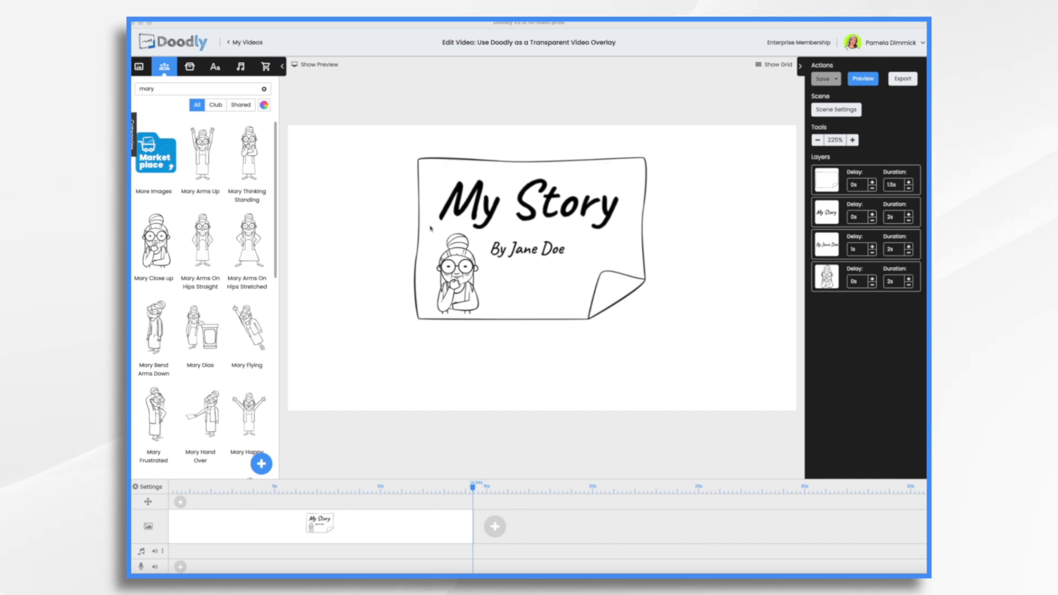
pyautogui.moveTo(511, 261)
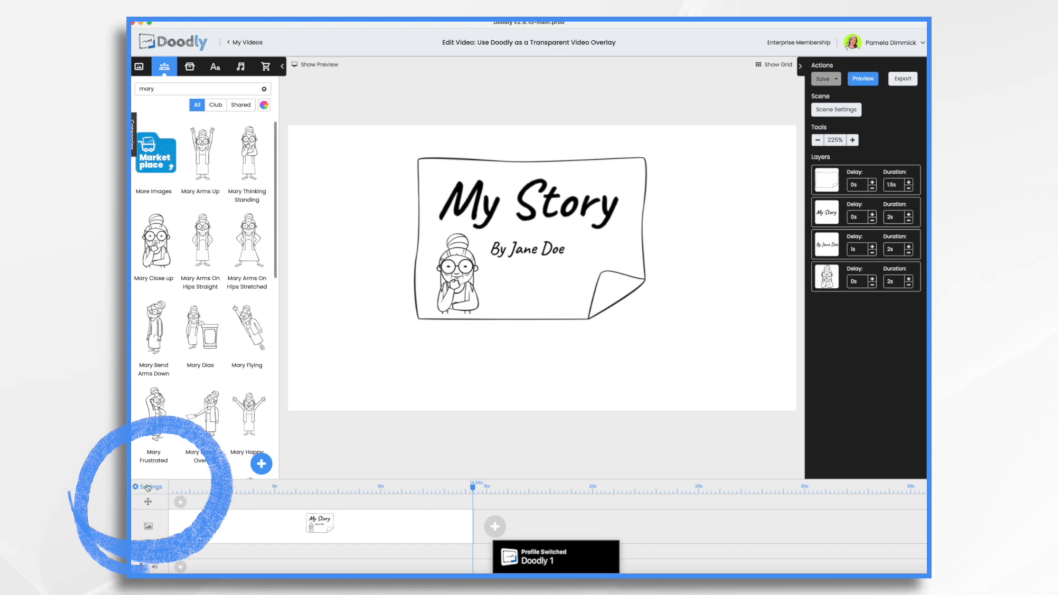
pyautogui.click(150, 486)
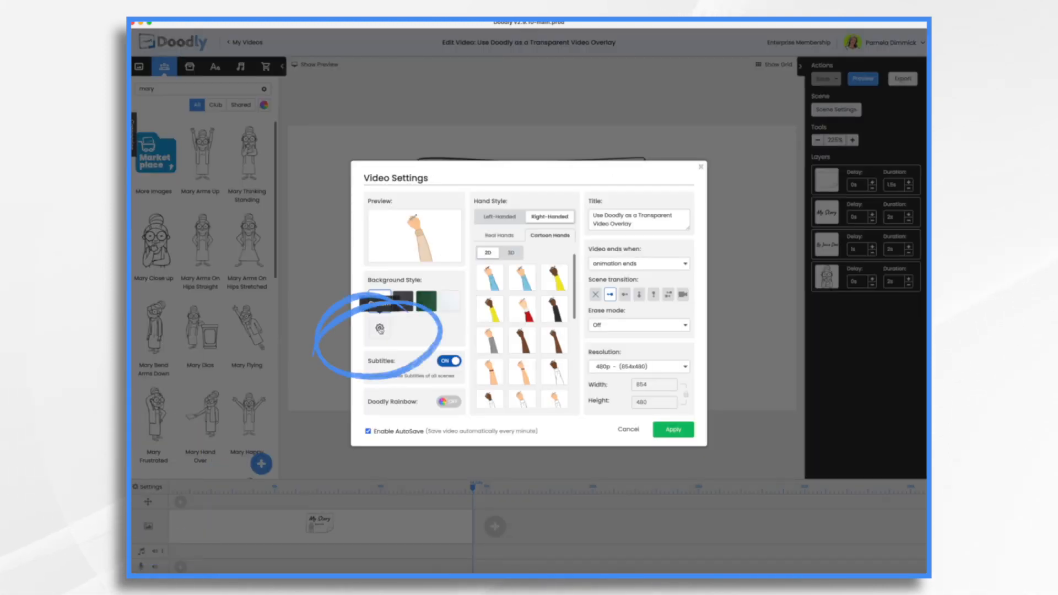
pyautogui.click(379, 294)
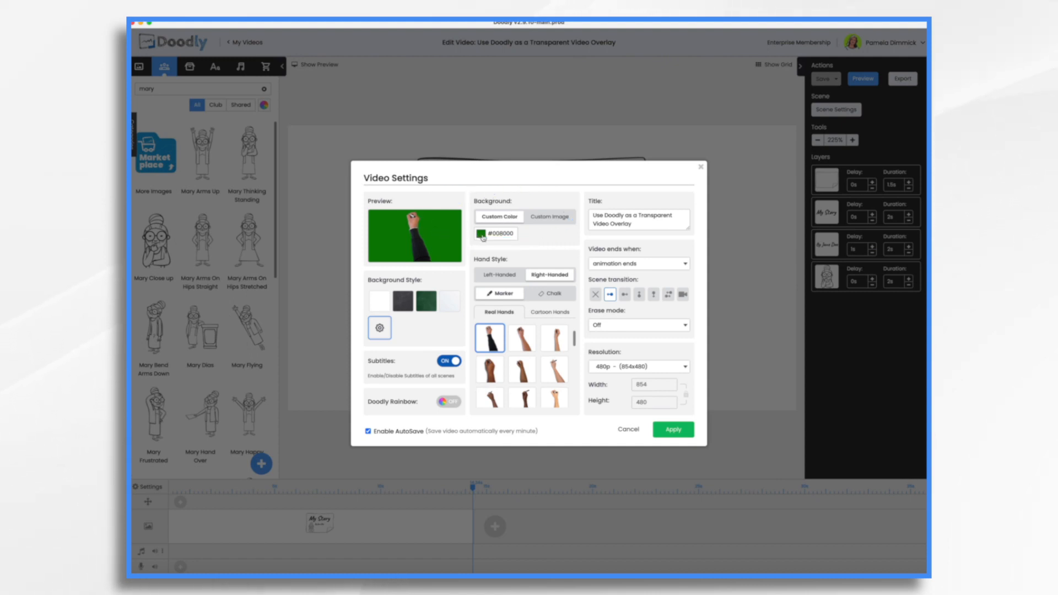
pyautogui.click(483, 234)
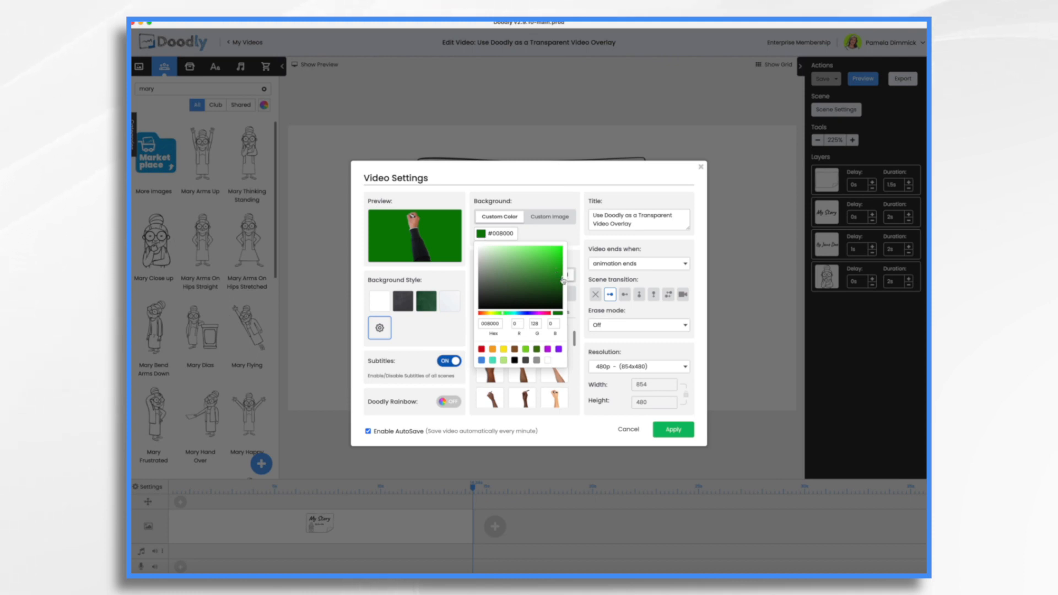
pyautogui.click(556, 255)
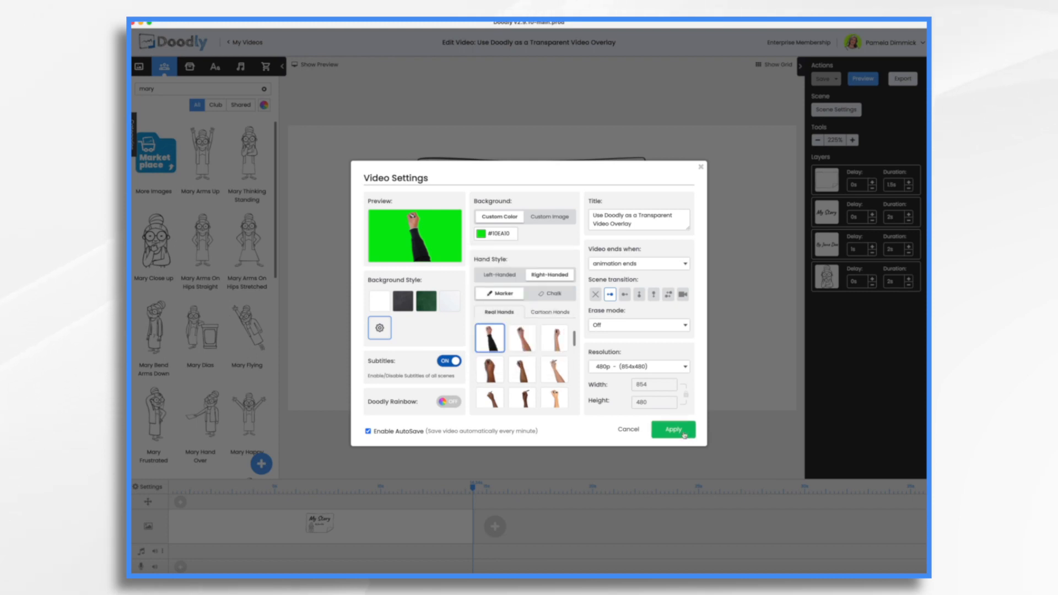
pyautogui.click(673, 429)
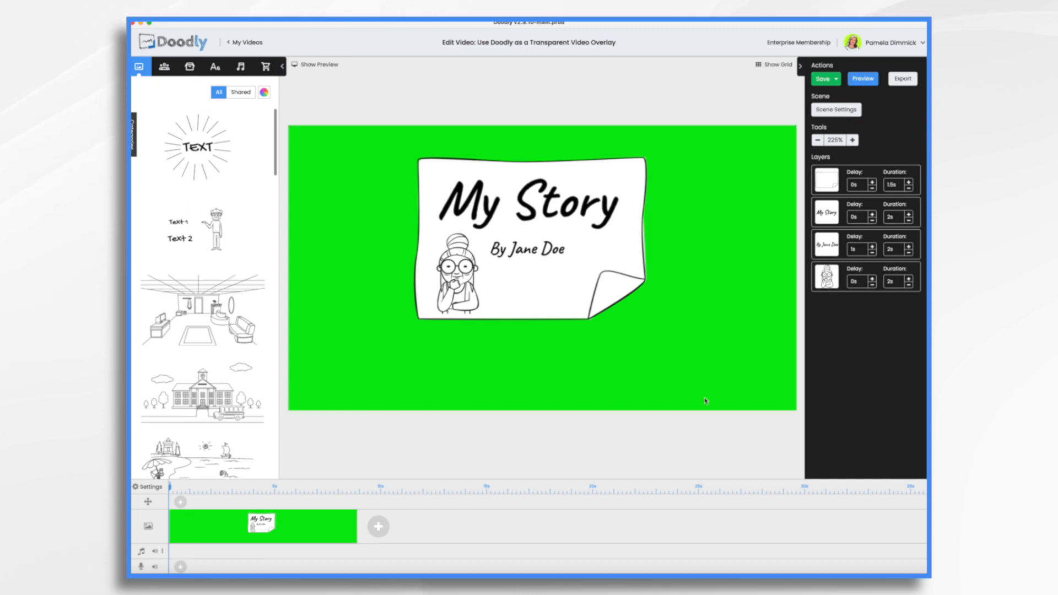
# Preview the My Story animation on green, then bring up the export options.
pyautogui.click(862, 79)
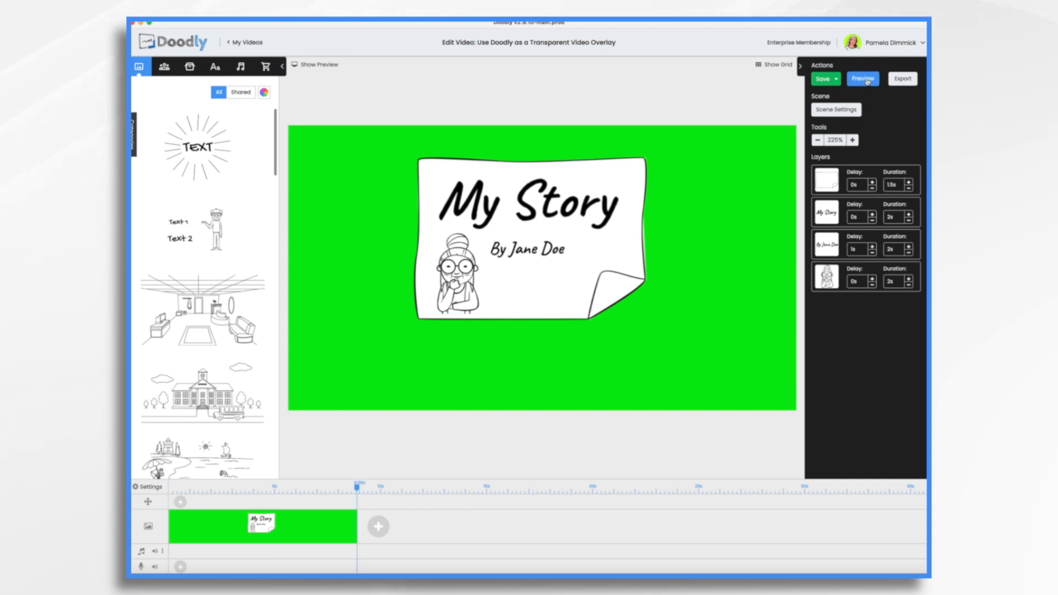
pyautogui.click(862, 78)
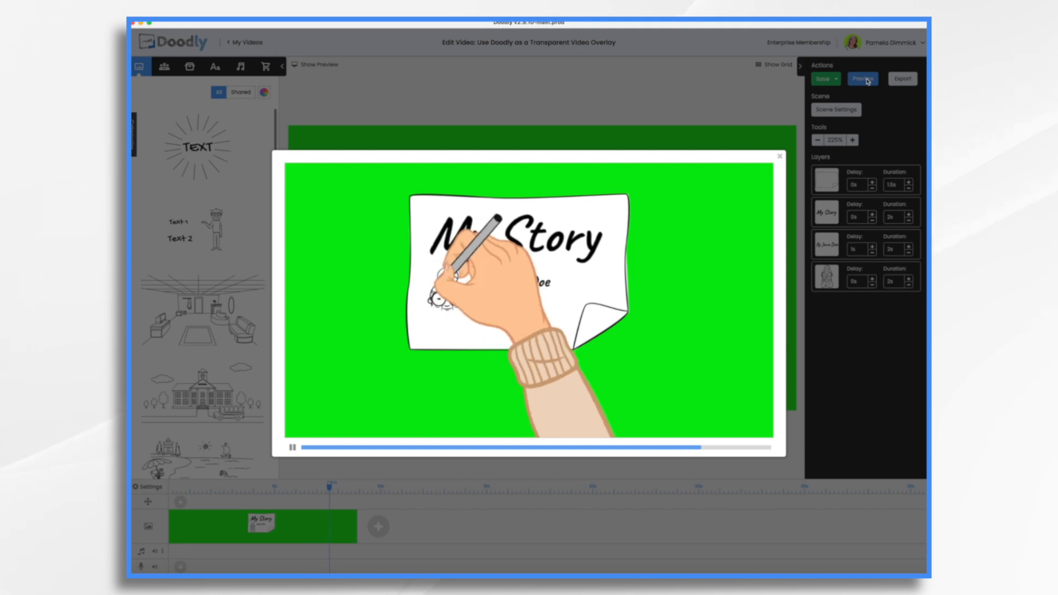
pyautogui.click(779, 156)
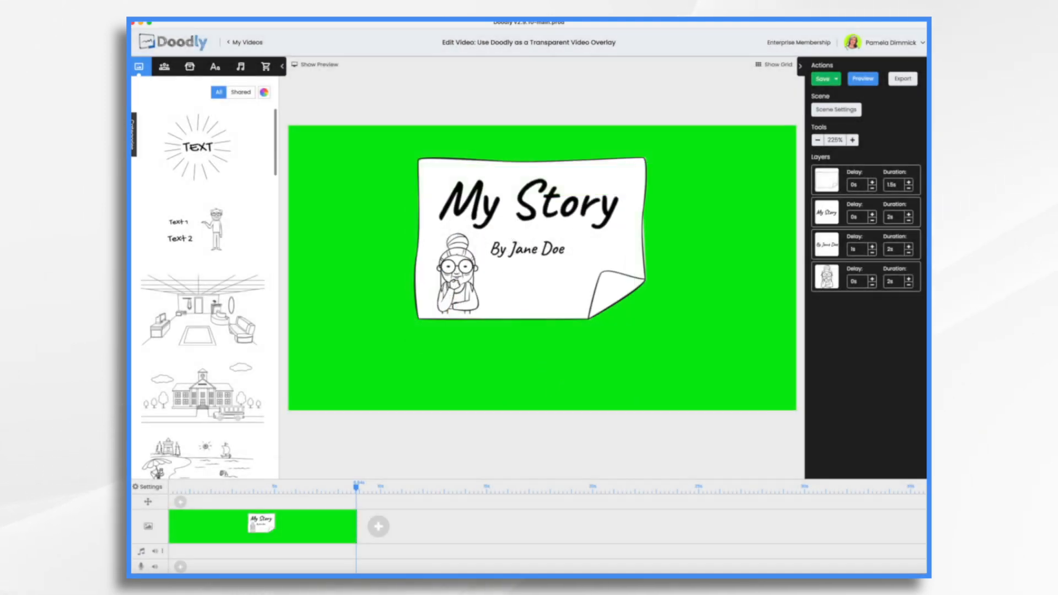
pyautogui.click(476, 303)
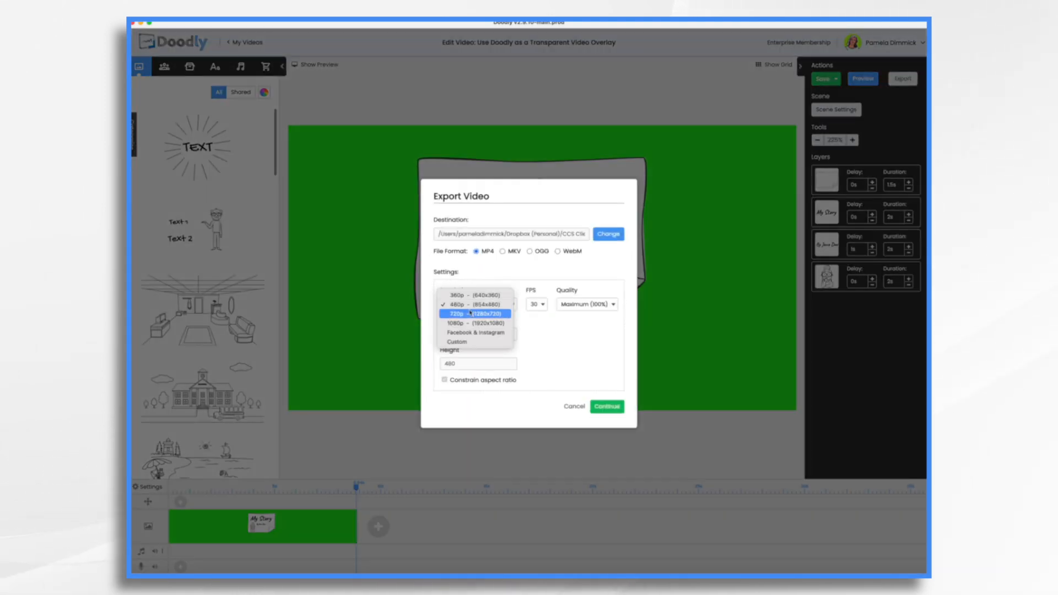
# Export the My Story video as a 720p MP4 and dismiss the finished-export notice.
pyautogui.click(605, 406)
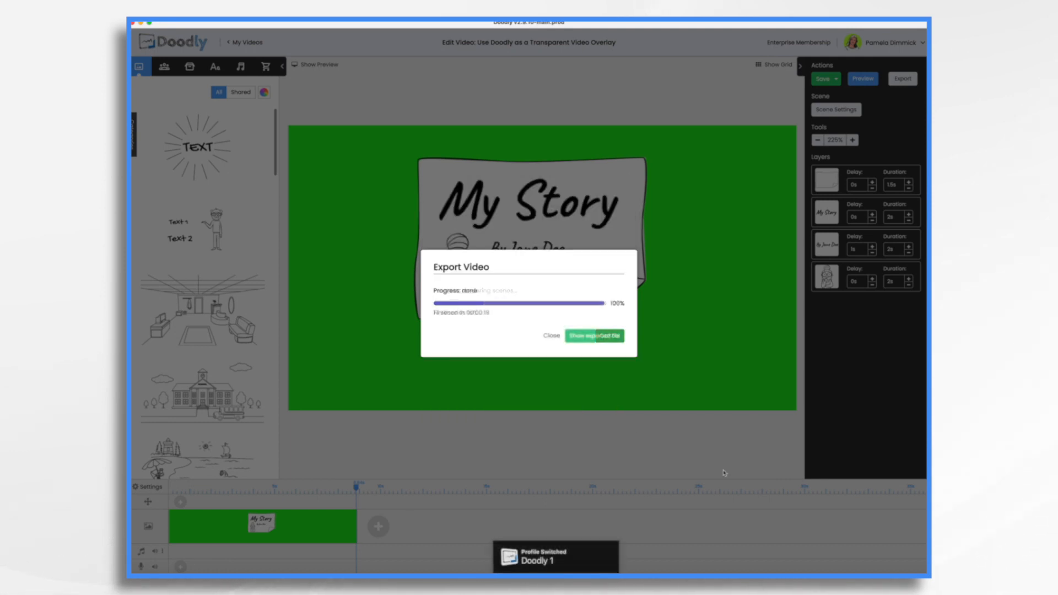
pyautogui.click(551, 335)
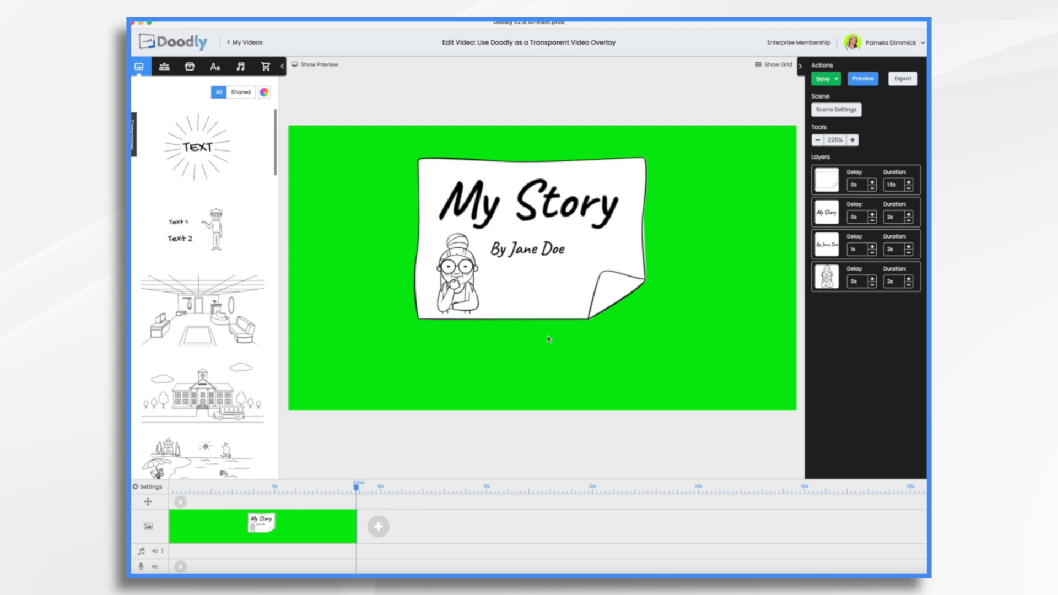
pyautogui.click(201, 457)
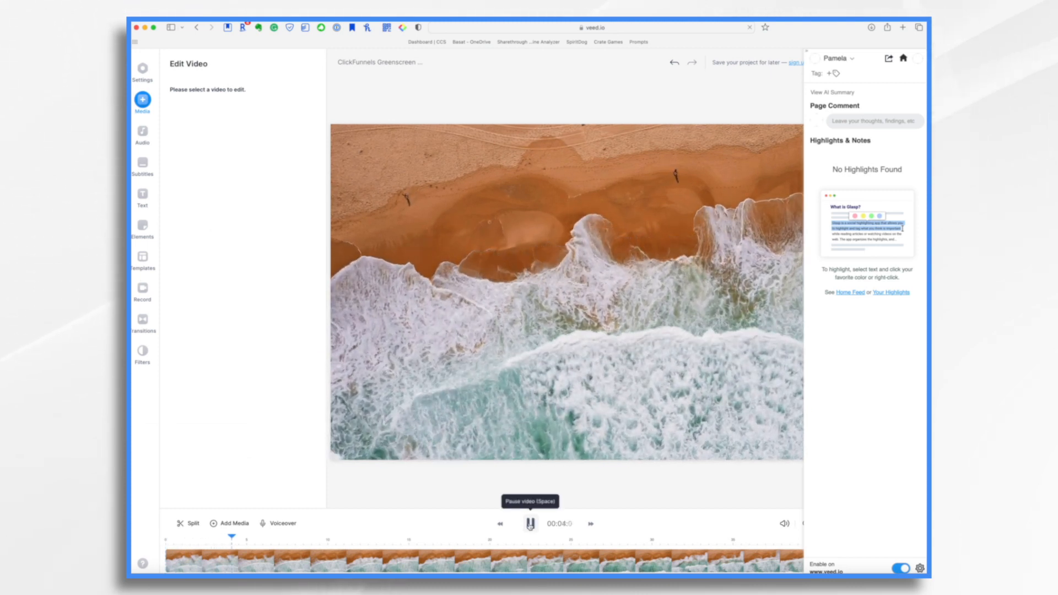
# Upload the Doodly overlay .mp4 from the Desktop into the VEED.io project.
pyautogui.click(530, 524)
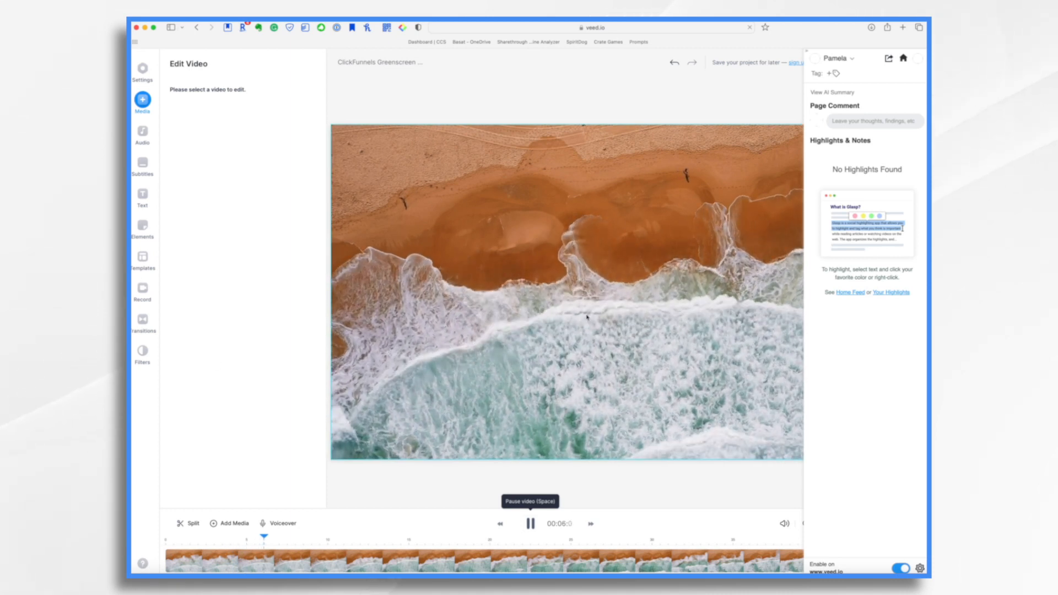
pyautogui.click(531, 523)
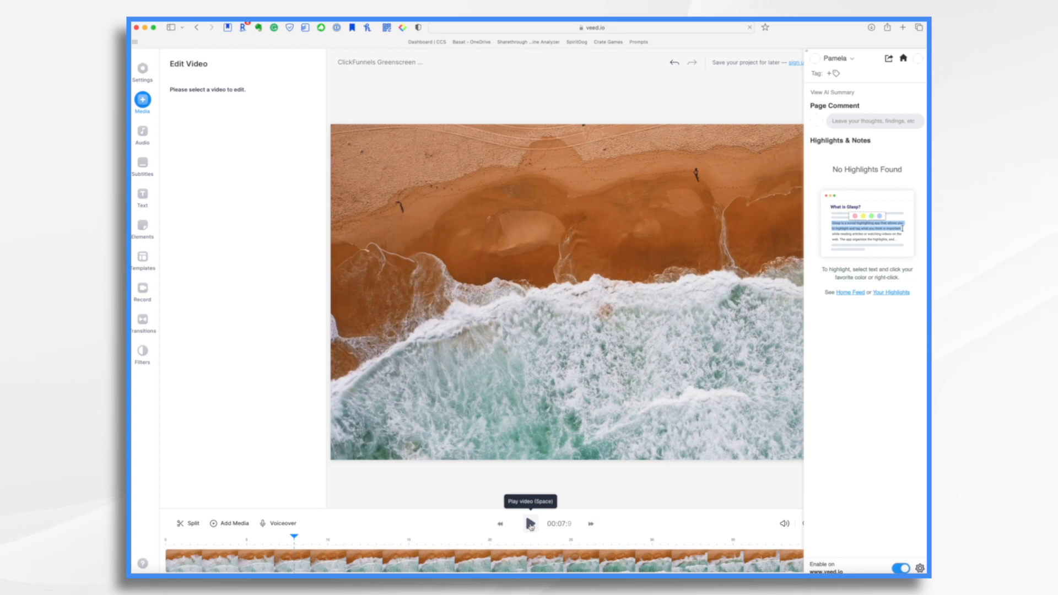
pyautogui.click(142, 100)
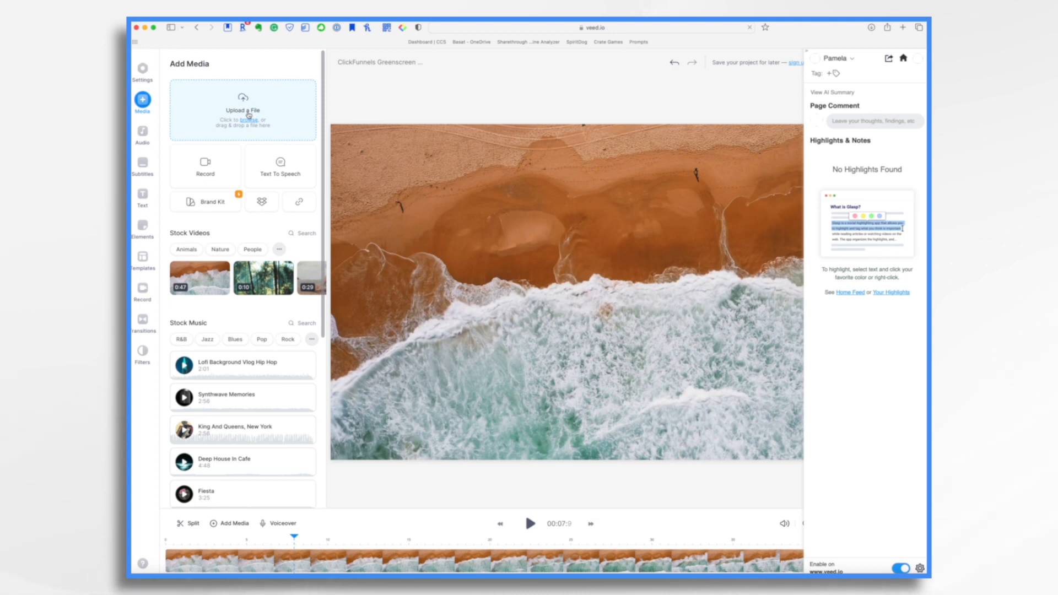
pyautogui.click(243, 111)
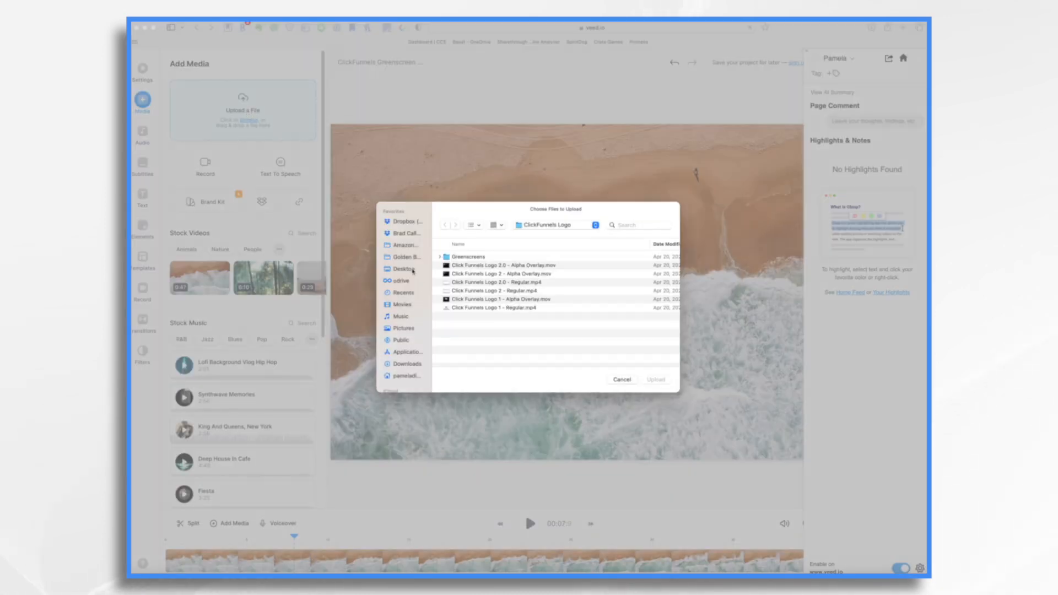
pyautogui.click(403, 269)
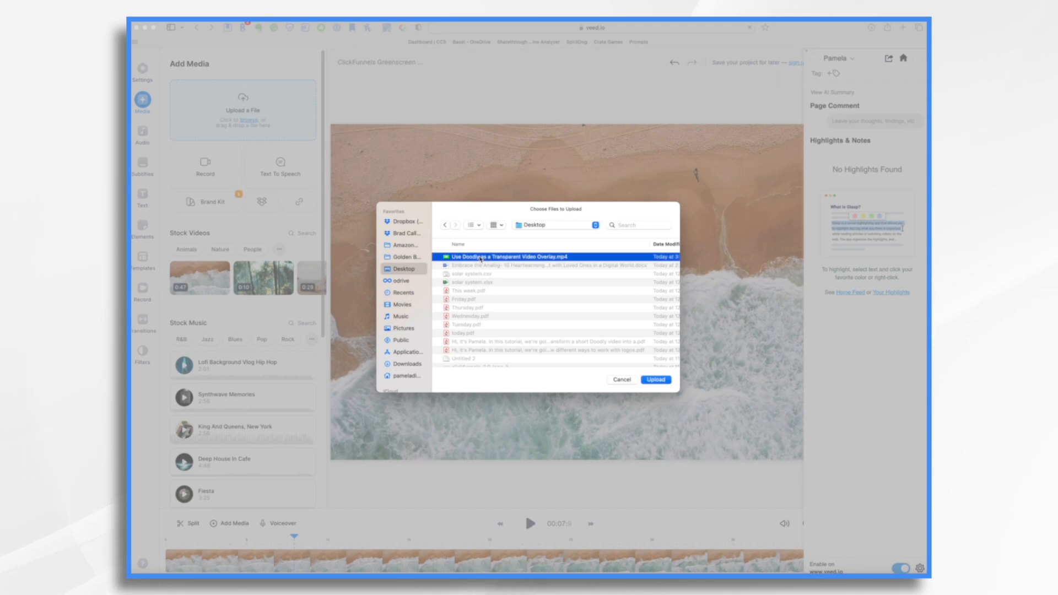
pyautogui.click(621, 379)
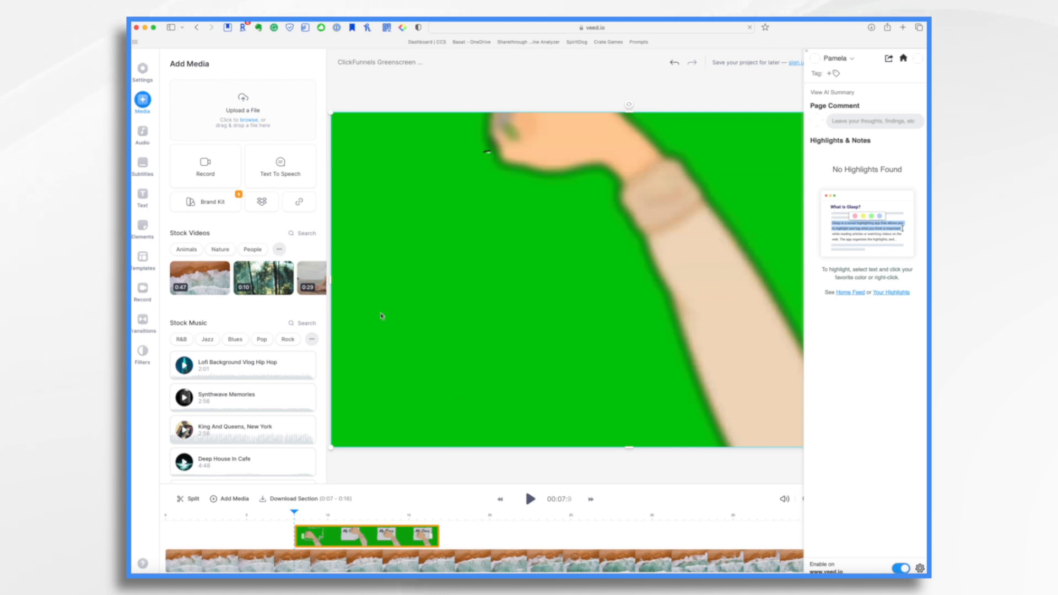
pyautogui.moveTo(513, 232)
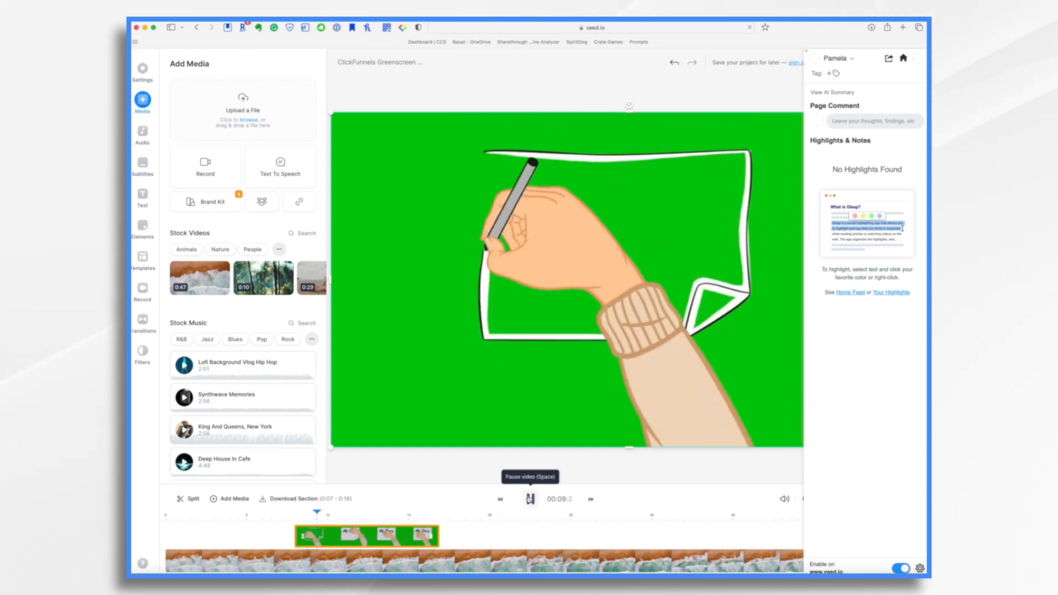
# Pause the VEED.io preview while the hand writes 'My Story' over green.
pyautogui.click(530, 498)
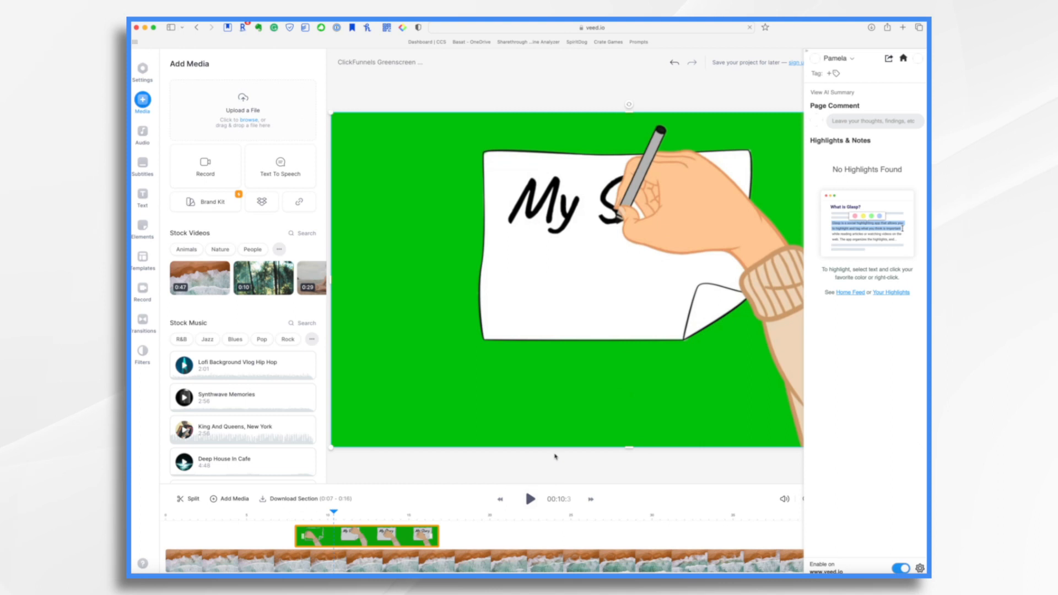
pyautogui.moveTo(675, 422)
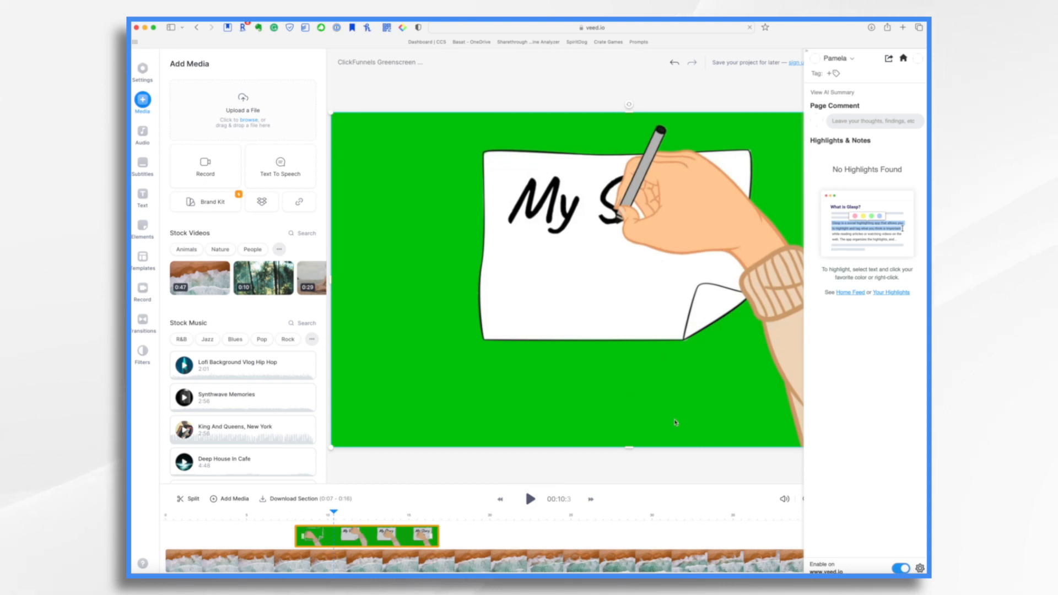
pyautogui.moveTo(463, 386)
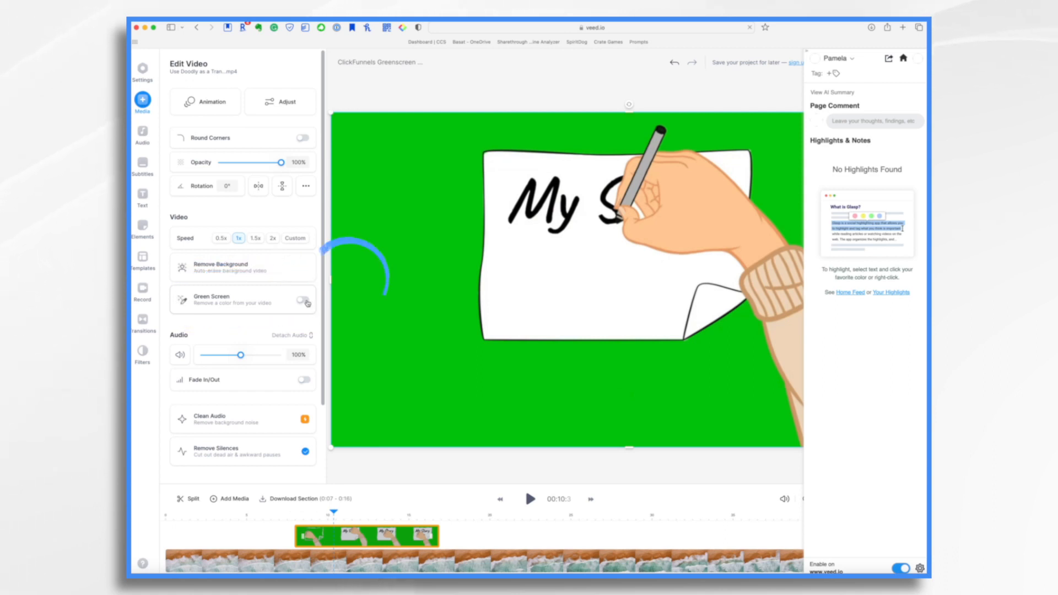
# Enable green-screen removal, sample the green background, raise sensitivity to 34%, and preview.
pyautogui.click(302, 298)
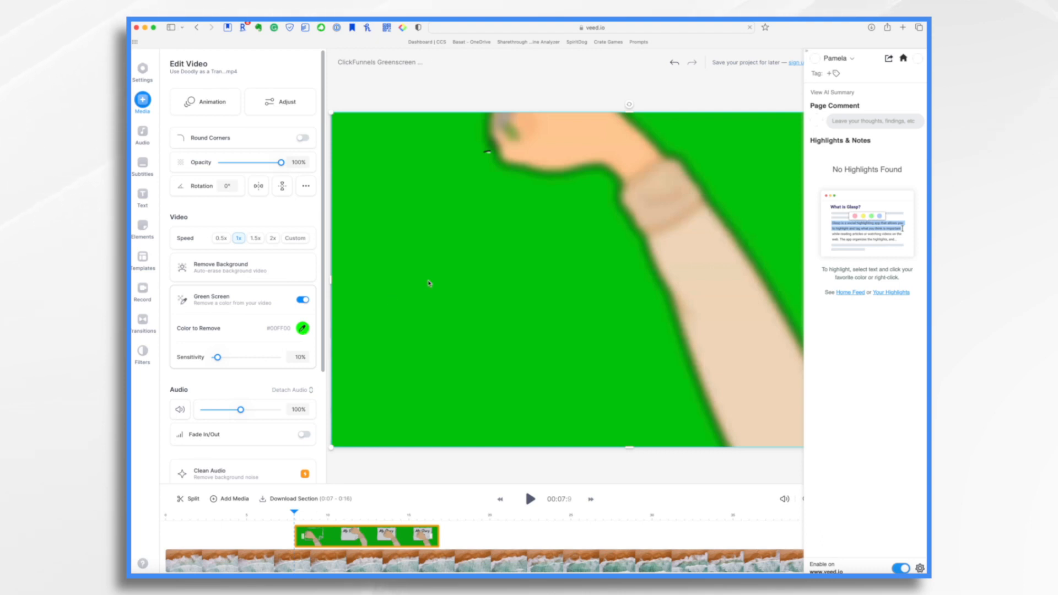
pyautogui.click(304, 328)
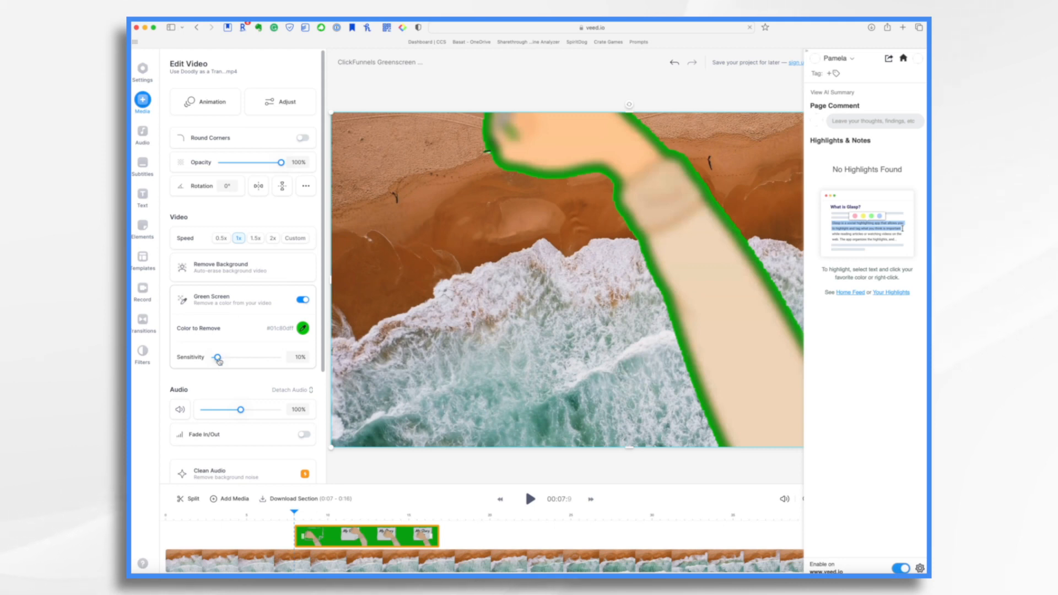
pyautogui.moveTo(217, 357); pyautogui.dragTo(234, 357)
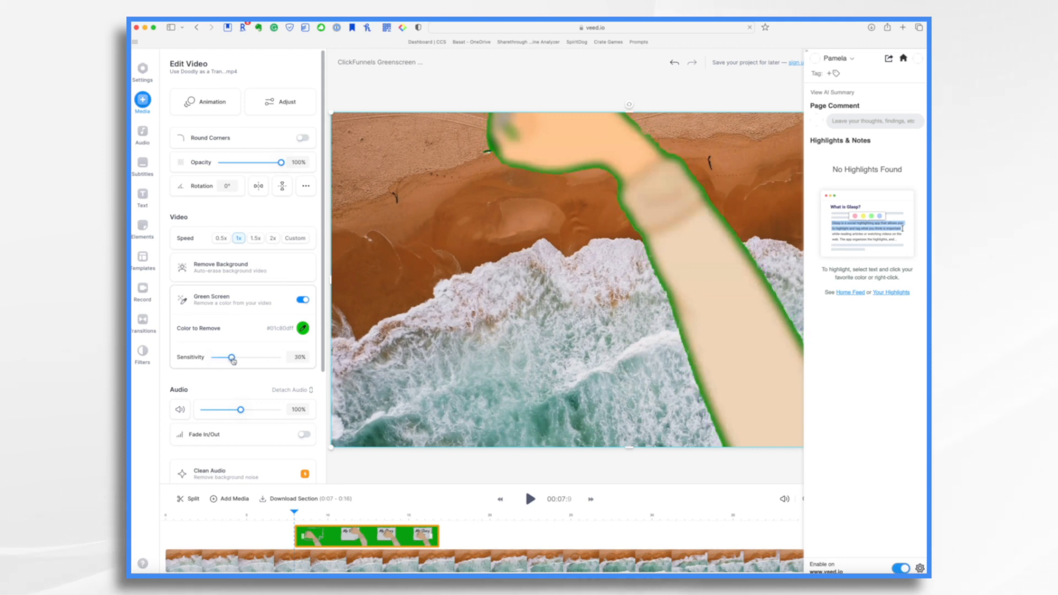
pyautogui.moveTo(227, 358); pyautogui.dragTo(234, 357)
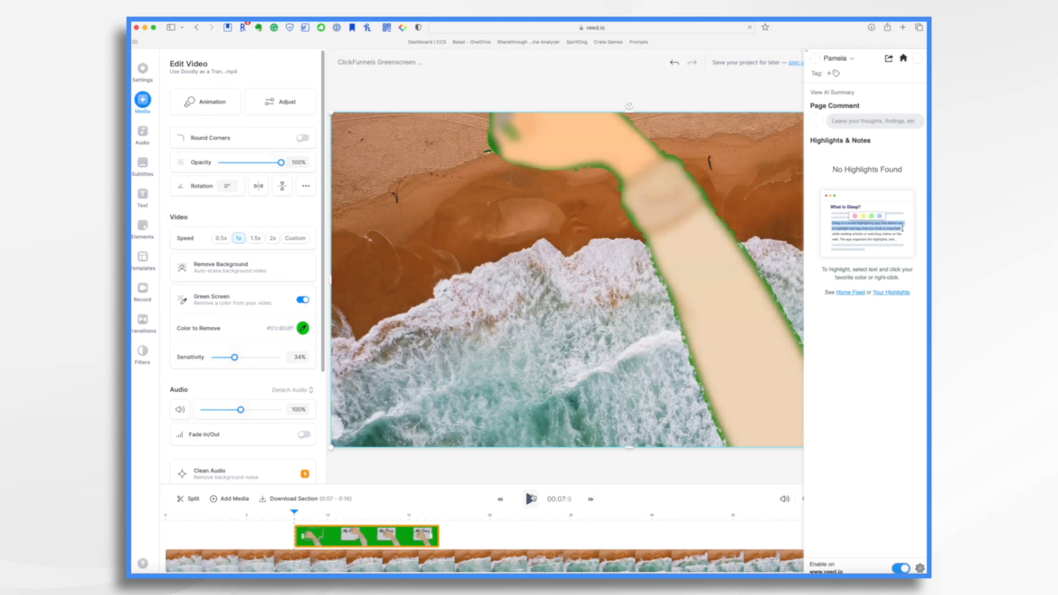
pyautogui.click(530, 499)
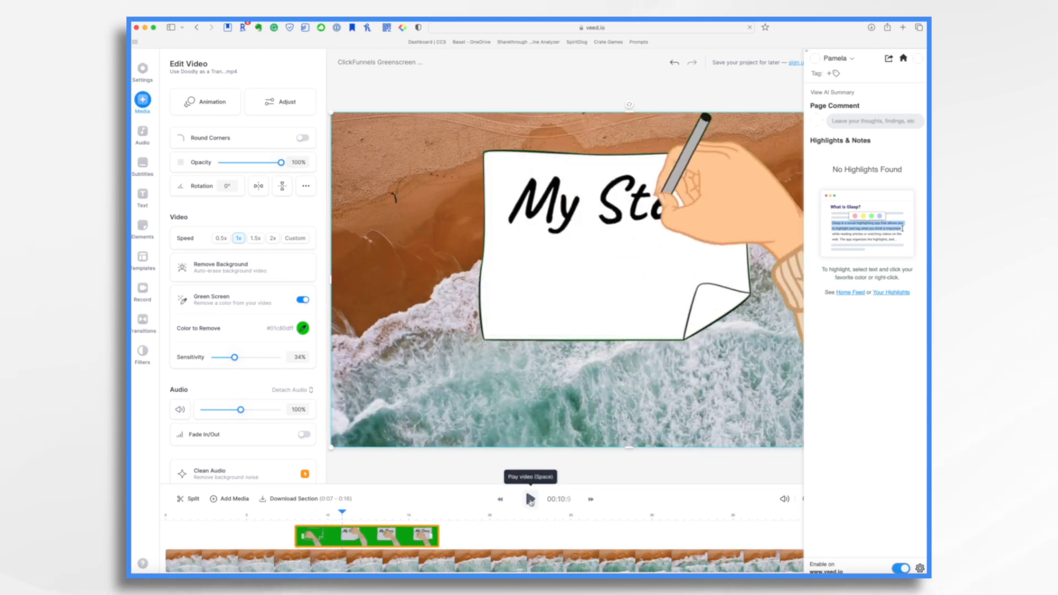
# Push sensitivity up to 100%, settle it at 55%, and play over the beach.
pyautogui.moveTo(235, 357); pyautogui.dragTo(275, 357)
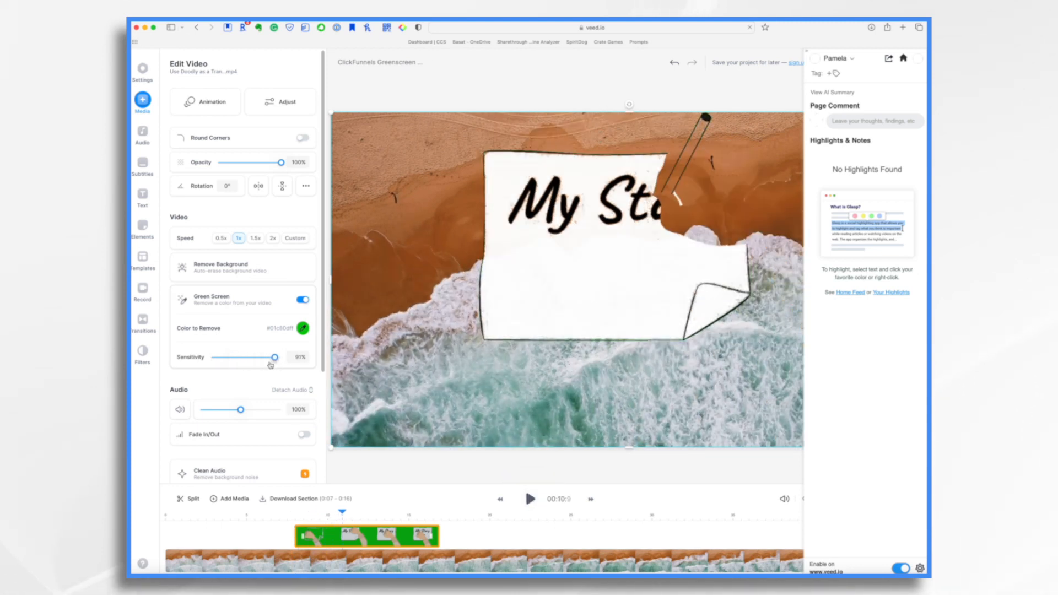
pyautogui.moveTo(275, 357); pyautogui.dragTo(282, 358)
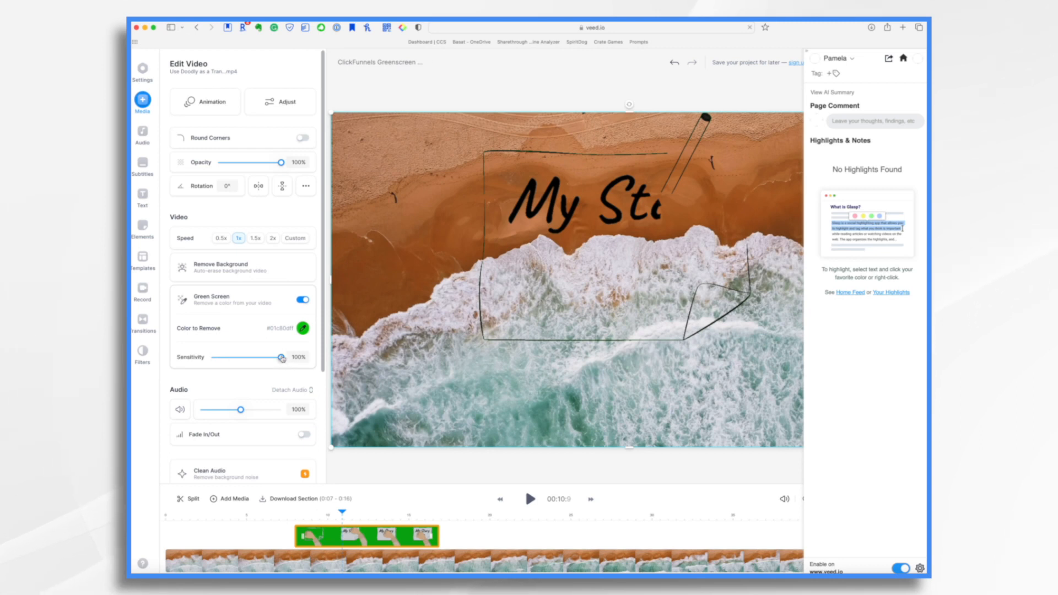
pyautogui.moveTo(283, 358); pyautogui.dragTo(252, 358)
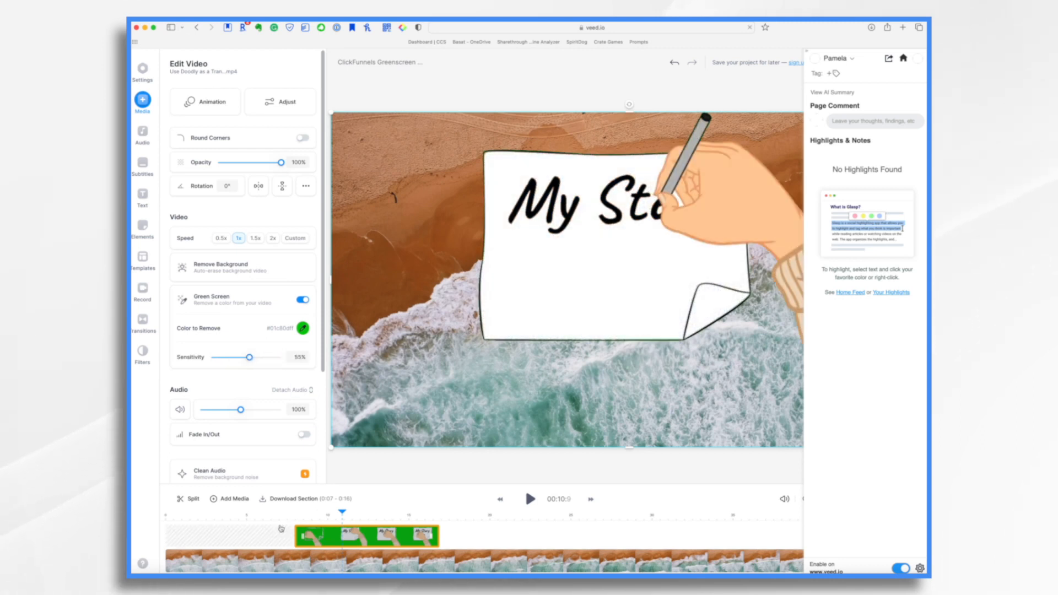
pyautogui.click(530, 499)
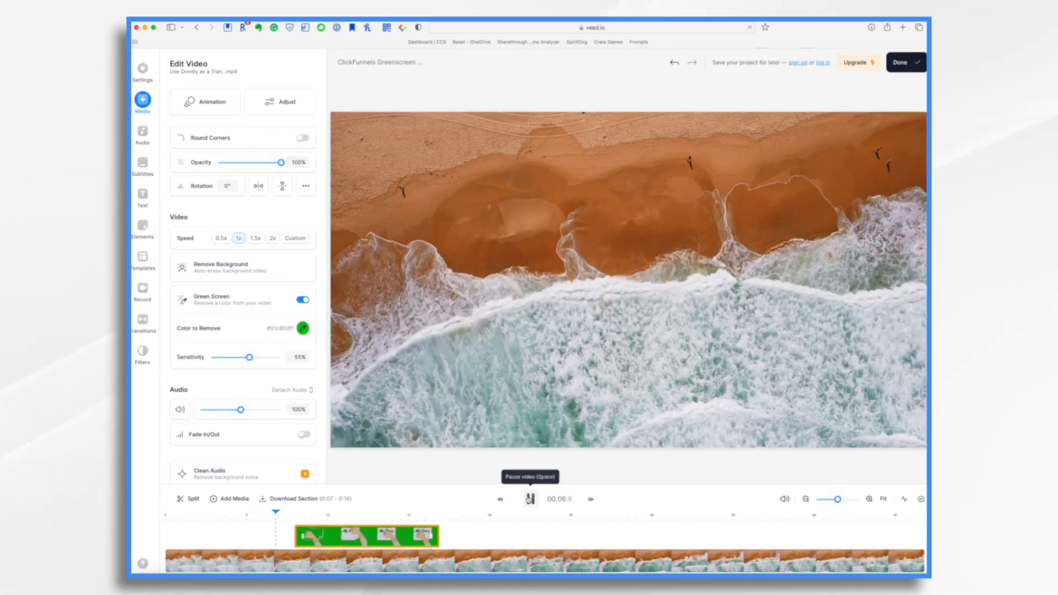